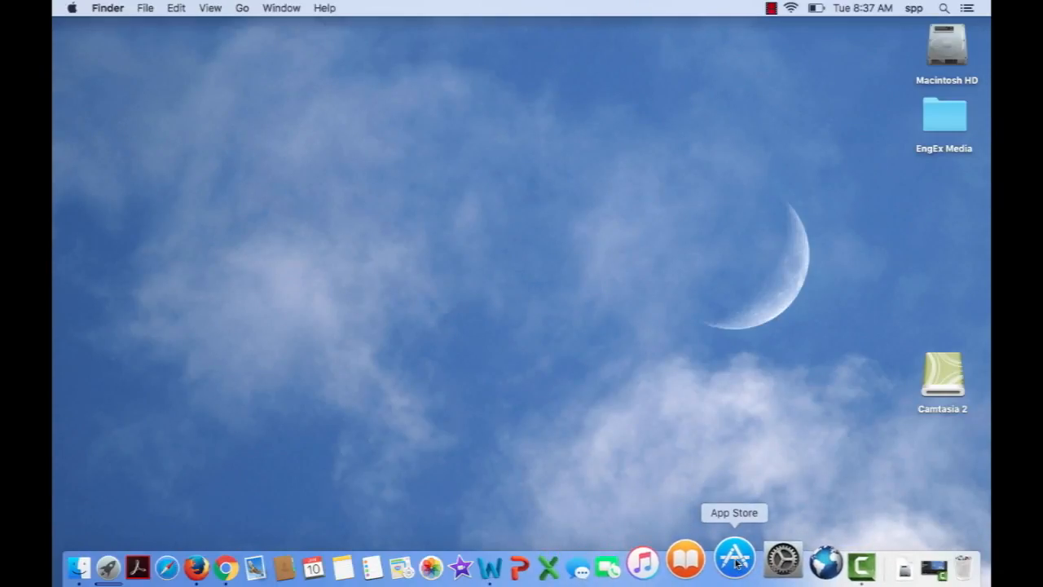
- Bring up the App Store Dock icon's options menu to remove it from the Dock
{"action": "right_click", "coordinate": [735, 560]}
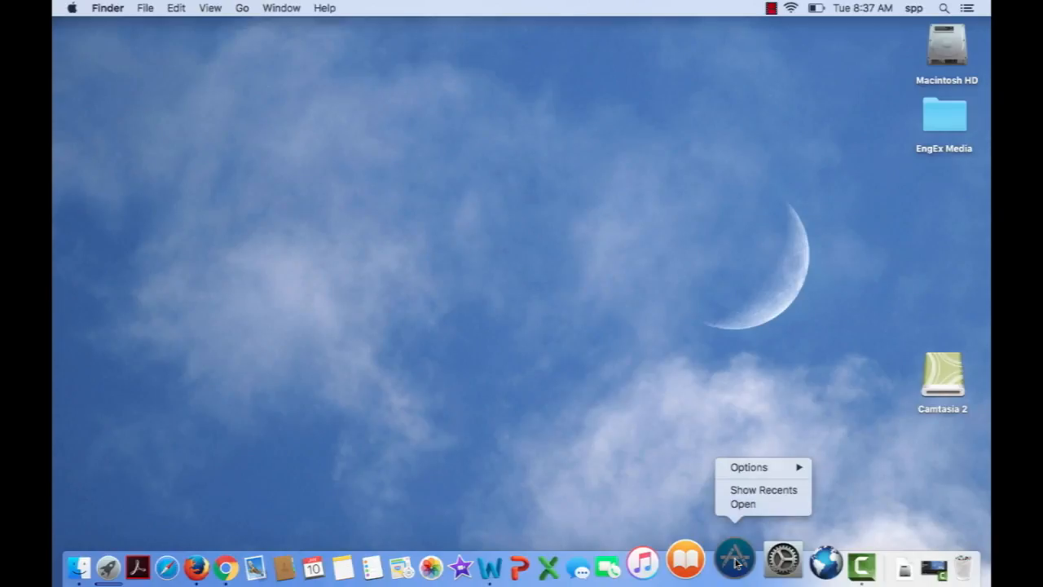
{"action": "mouse_move", "coordinate": [748, 467]}
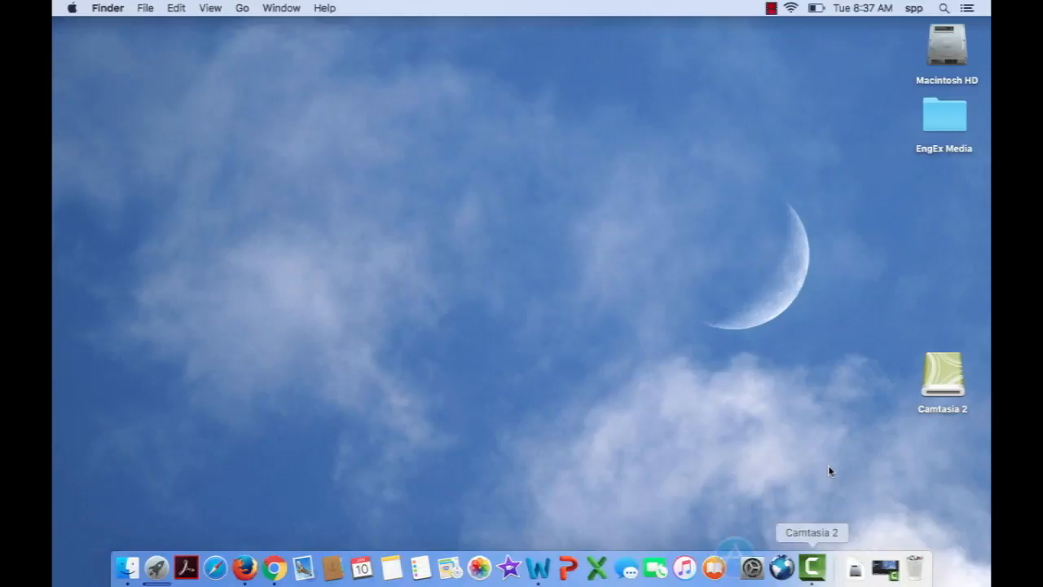
{"action": "mouse_move", "coordinate": [264, 62]}
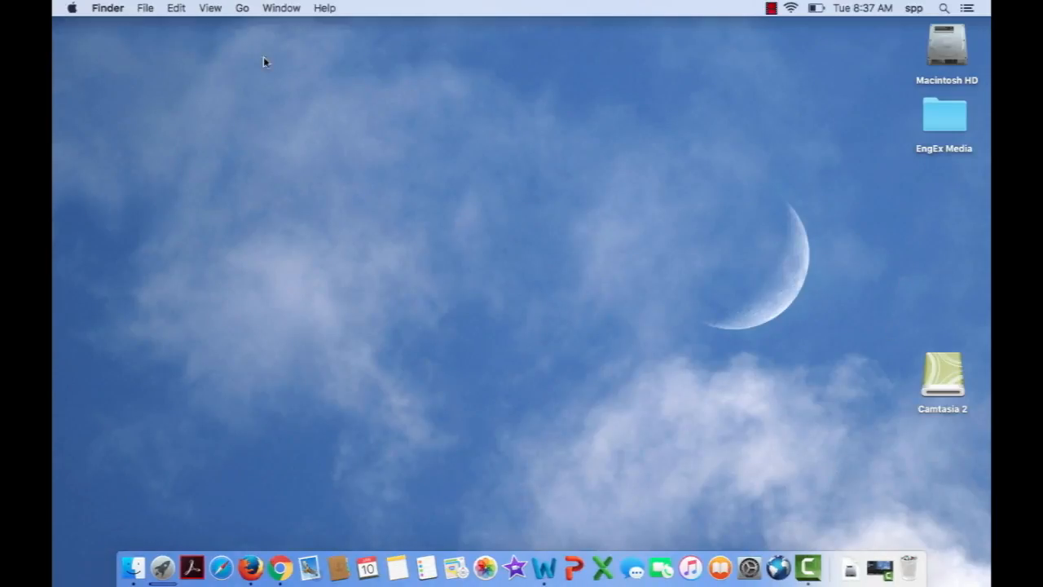
- Open a new Finder window from the File menu and show the Applications folder
{"action": "left_click", "coordinate": [145, 8]}
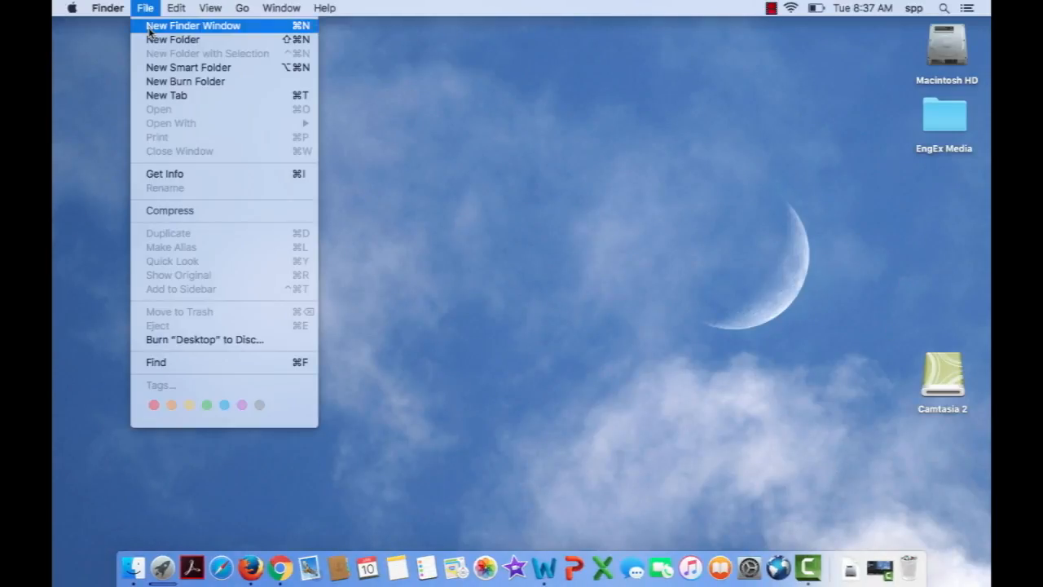
{"action": "left_click", "coordinate": [193, 26]}
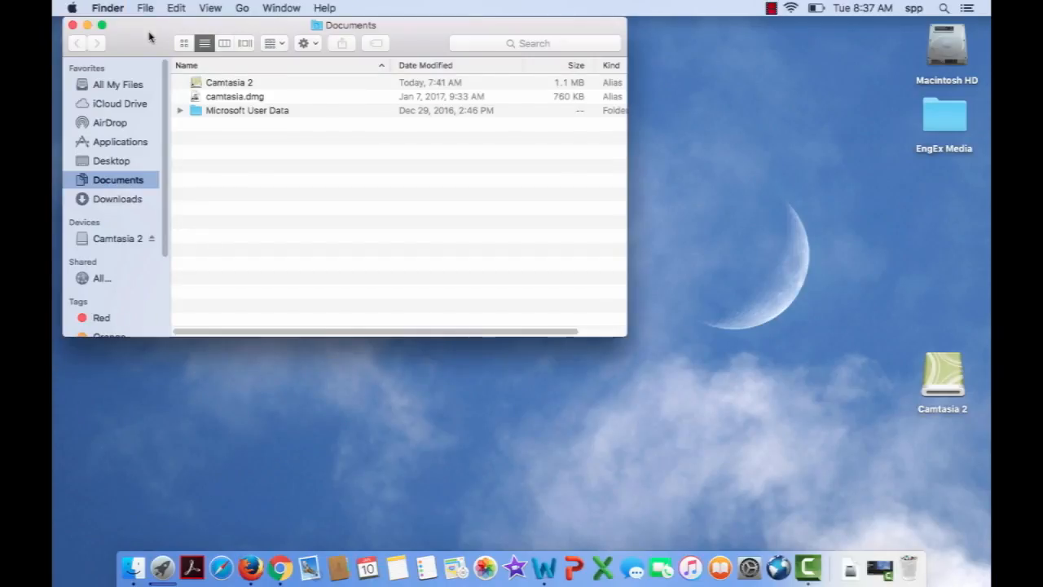
{"action": "left_click", "coordinate": [120, 141]}
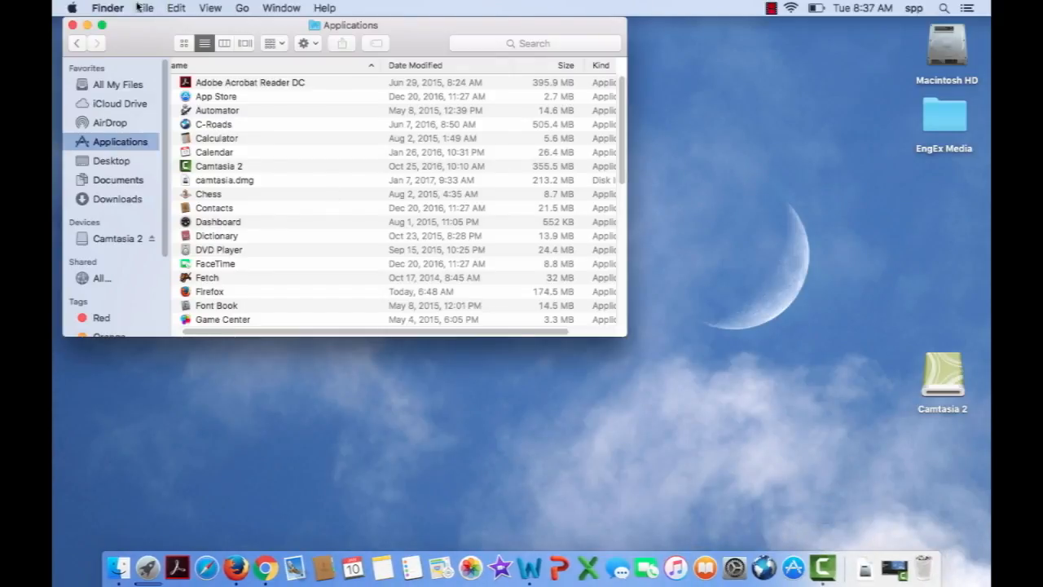
{"action": "left_click", "coordinate": [72, 25]}
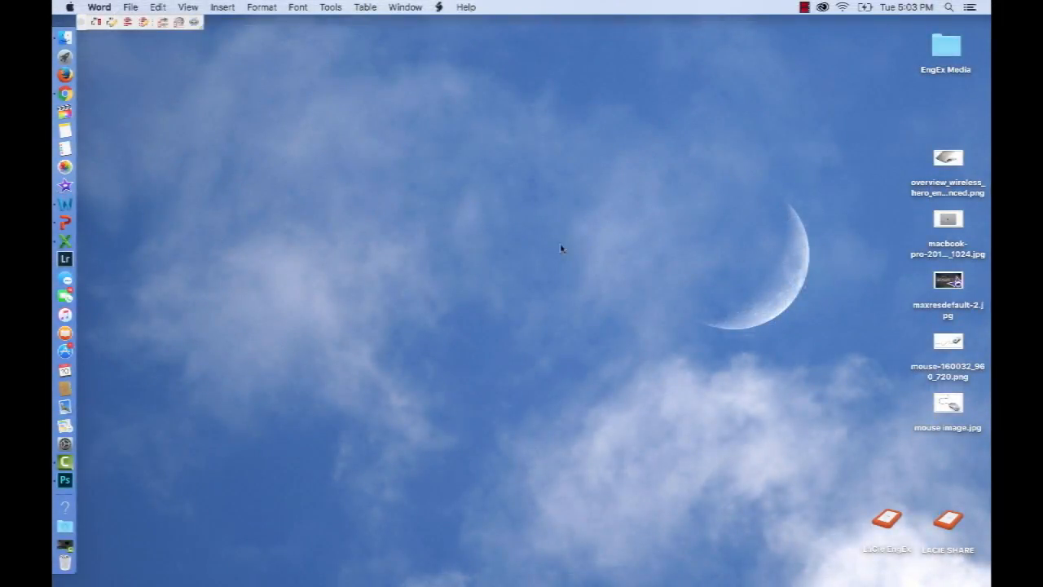
{"action": "mouse_move", "coordinate": [943, 163]}
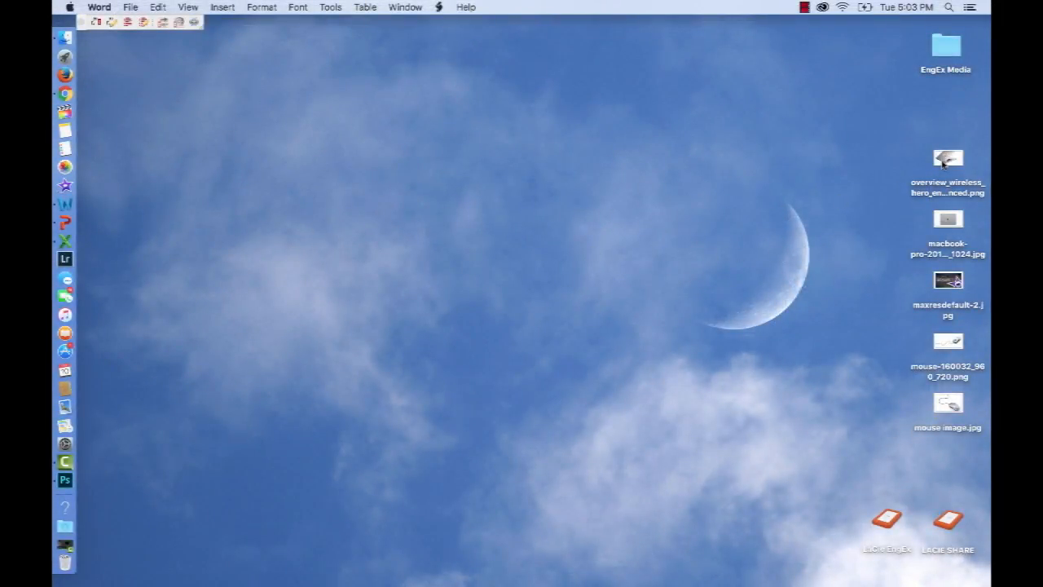
- Select the overview_wireless image on the desktop and open it
{"action": "left_click", "coordinate": [948, 158]}
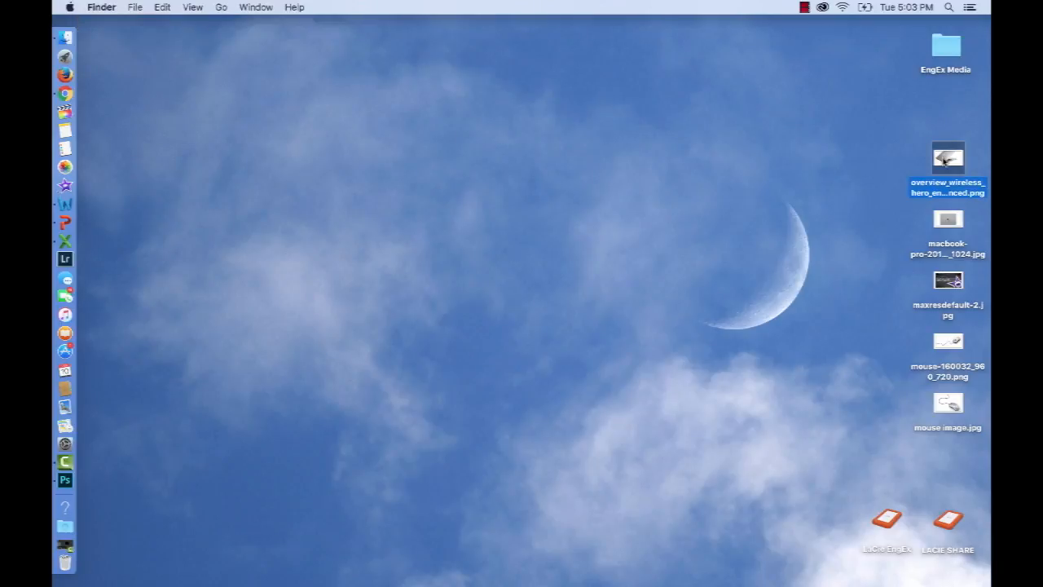
{"action": "double_click", "coordinate": [947, 157]}
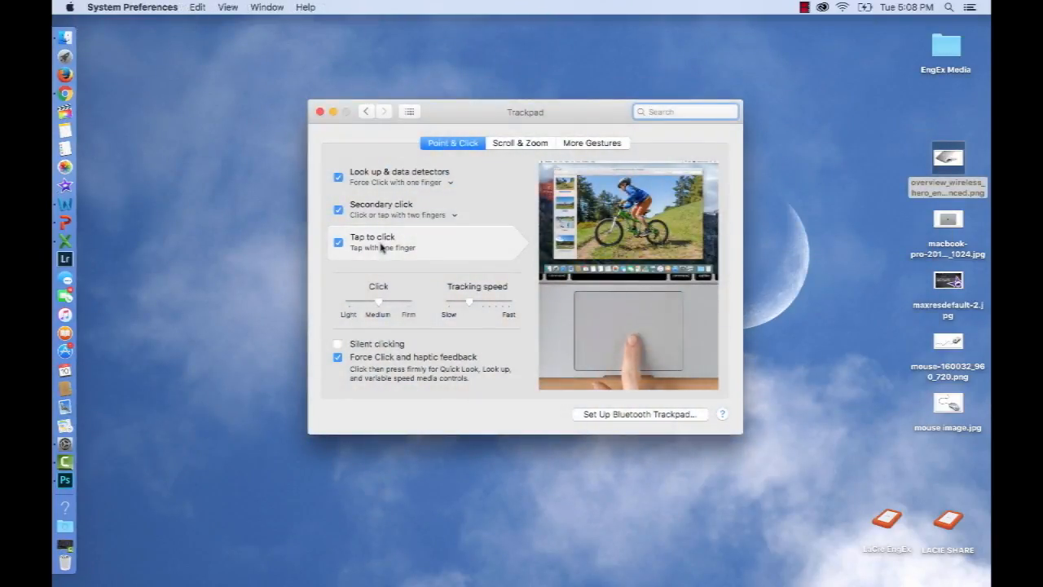
- Switch the Trackpad pane to the Scroll & Zoom gesture settings
{"action": "left_click", "coordinate": [519, 143]}
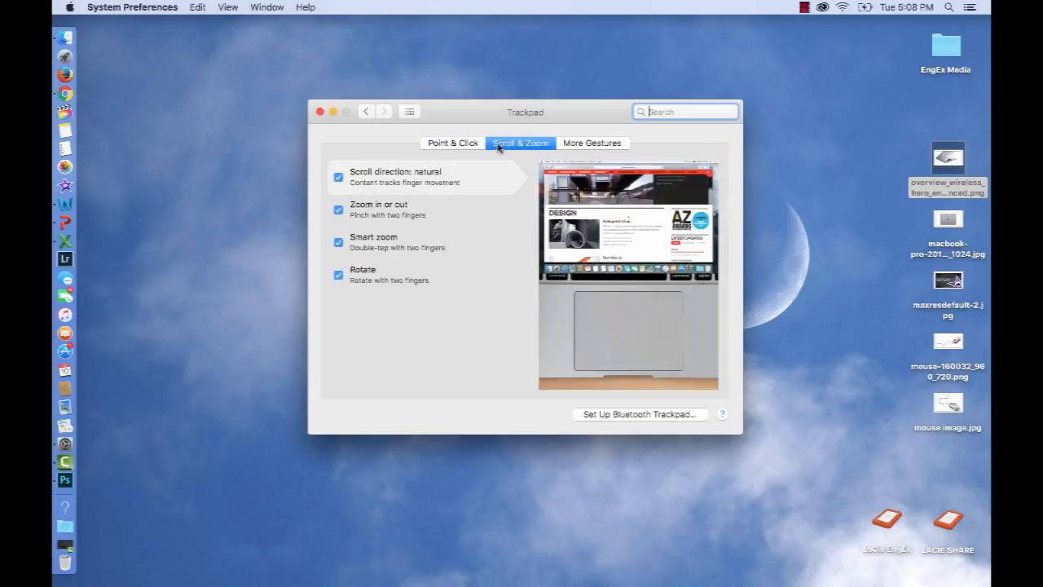